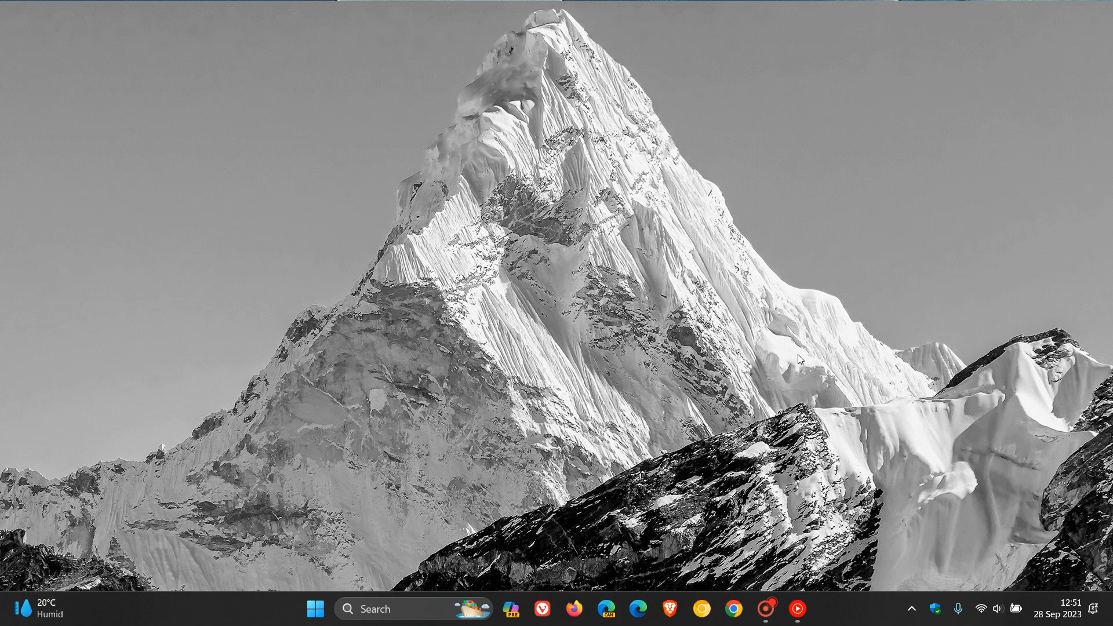
mouse_move(735, 278)
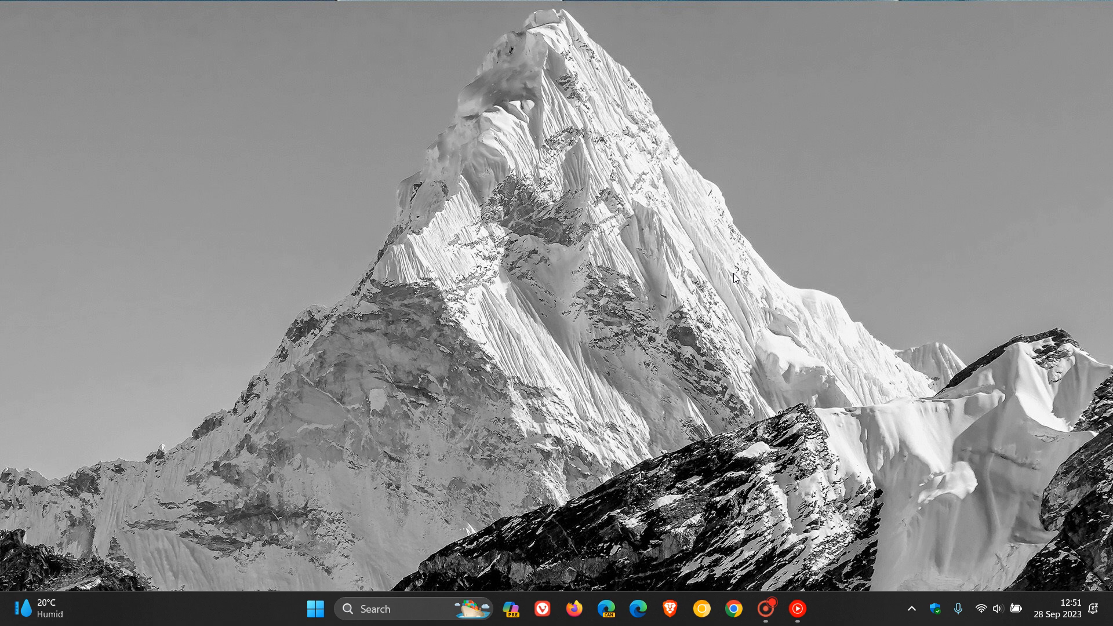
mouse_move(793, 307)
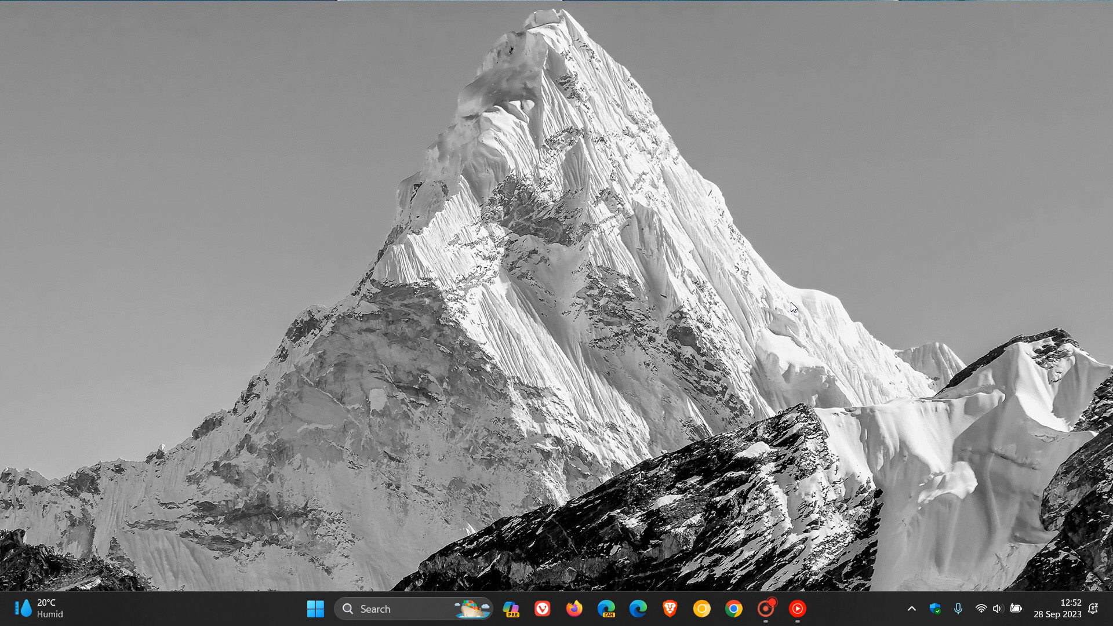
Close the Cortana app and show Cortana's Pin to Start, More and Uninstall options in All apps
left_click(314, 608)
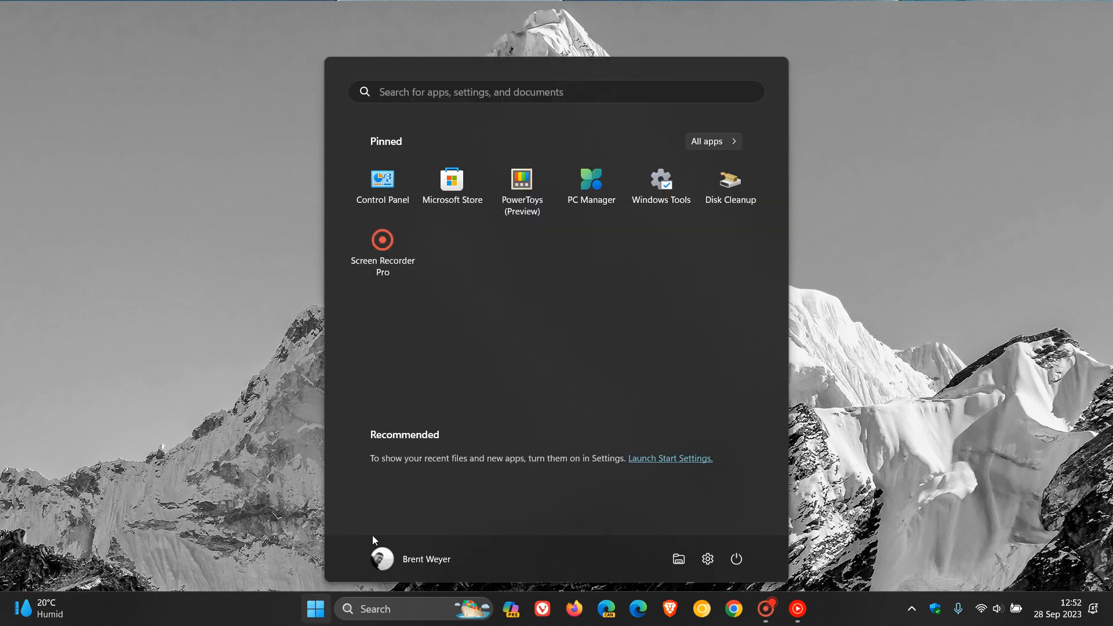
left_click(712, 142)
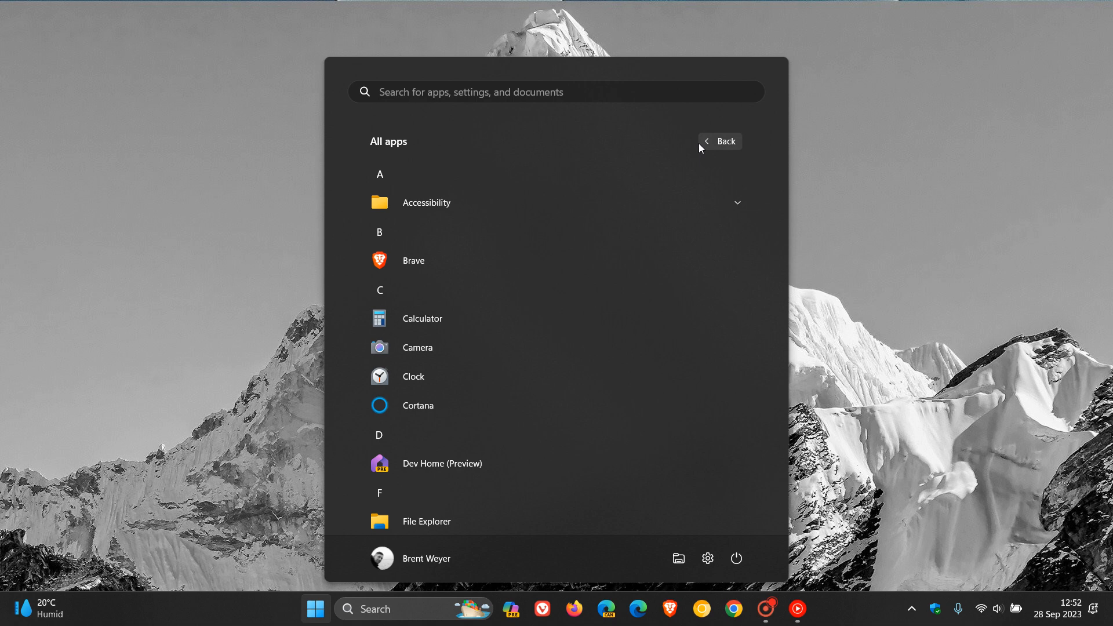
mouse_move(553, 334)
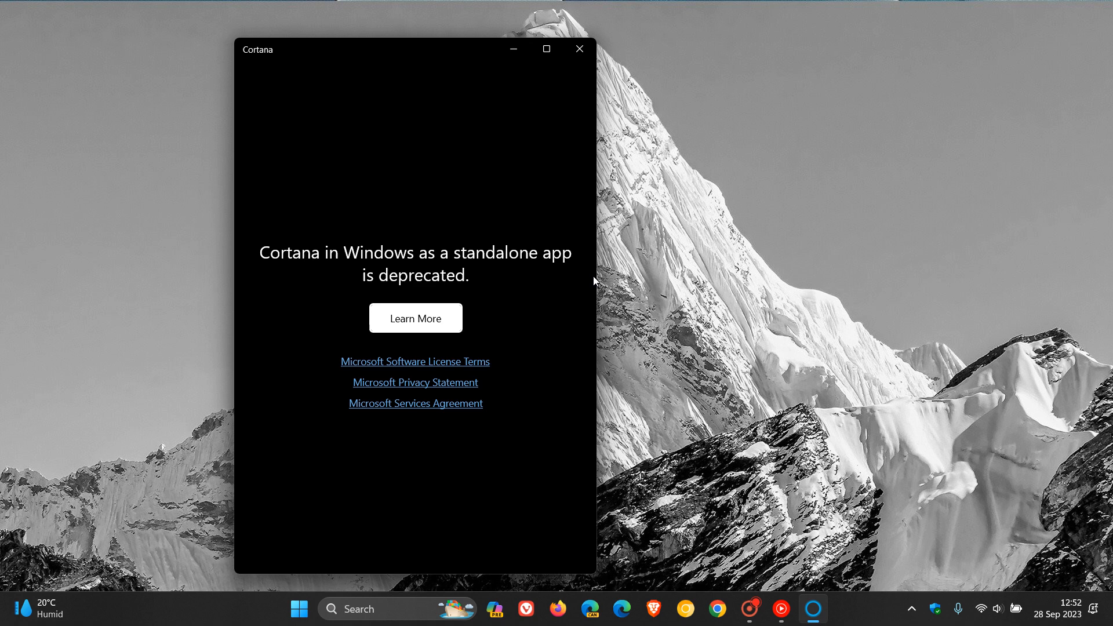
mouse_move(460, 168)
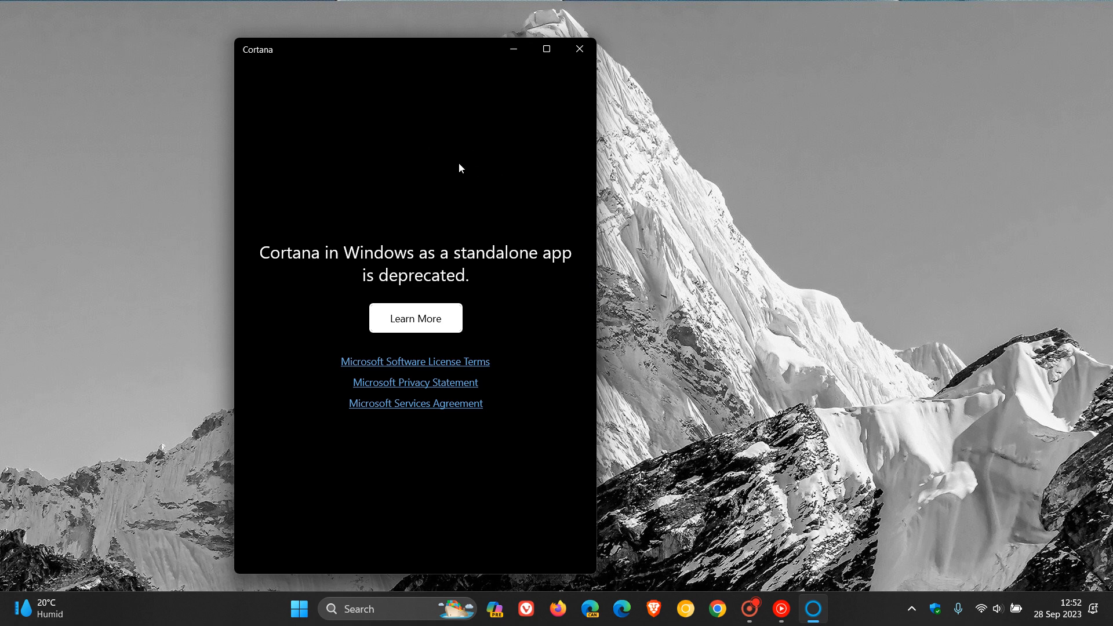
mouse_move(519, 165)
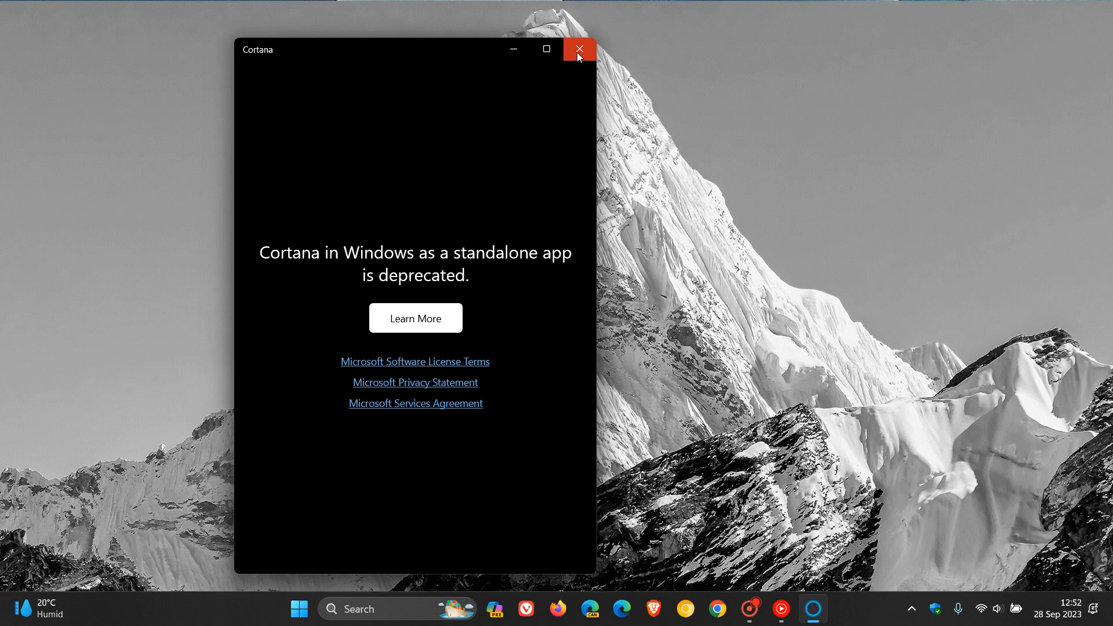
left_click(579, 49)
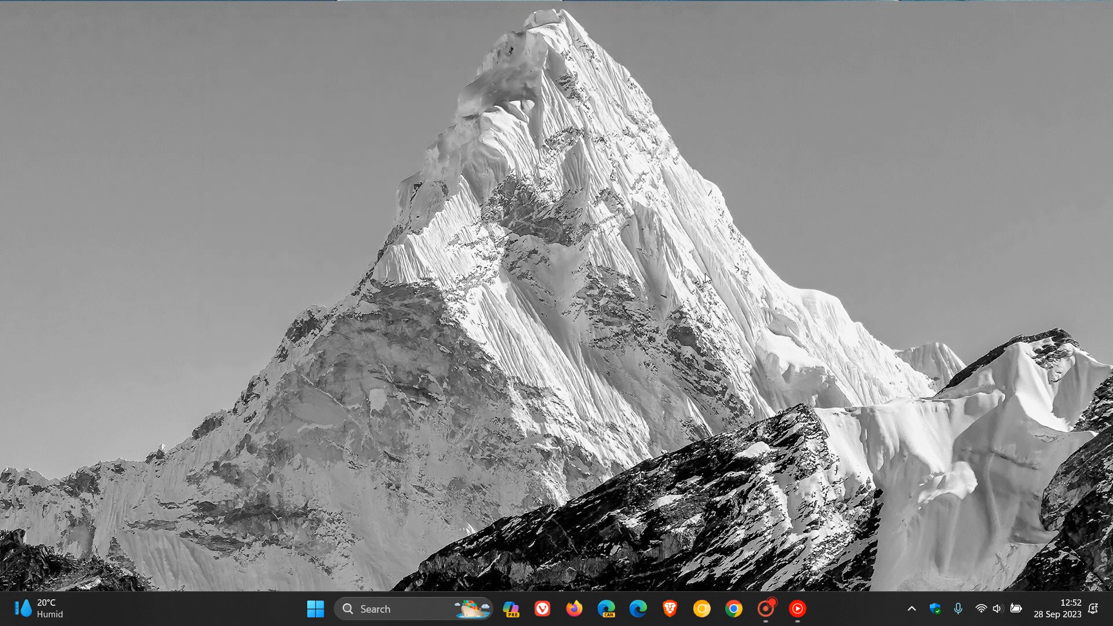
mouse_move(712, 286)
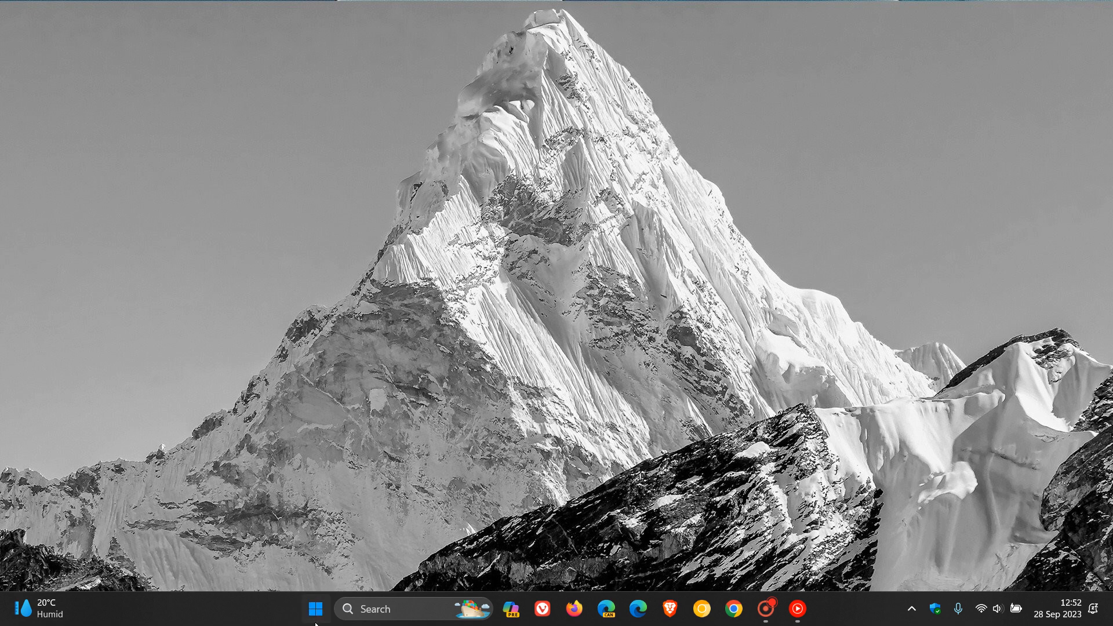
left_click(316, 610)
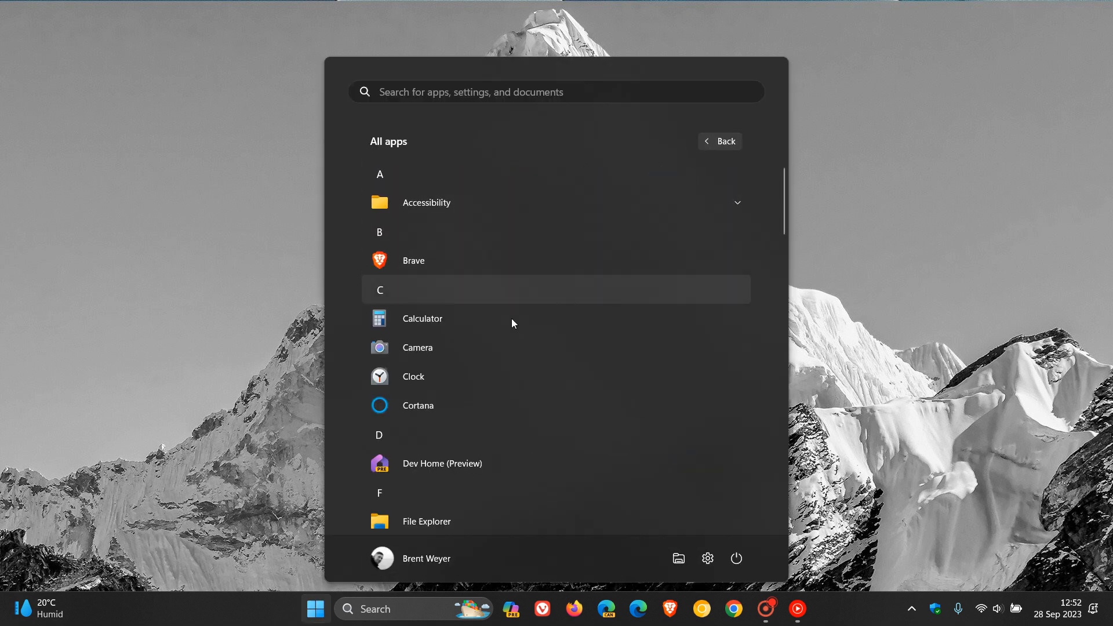
right_click(418, 405)
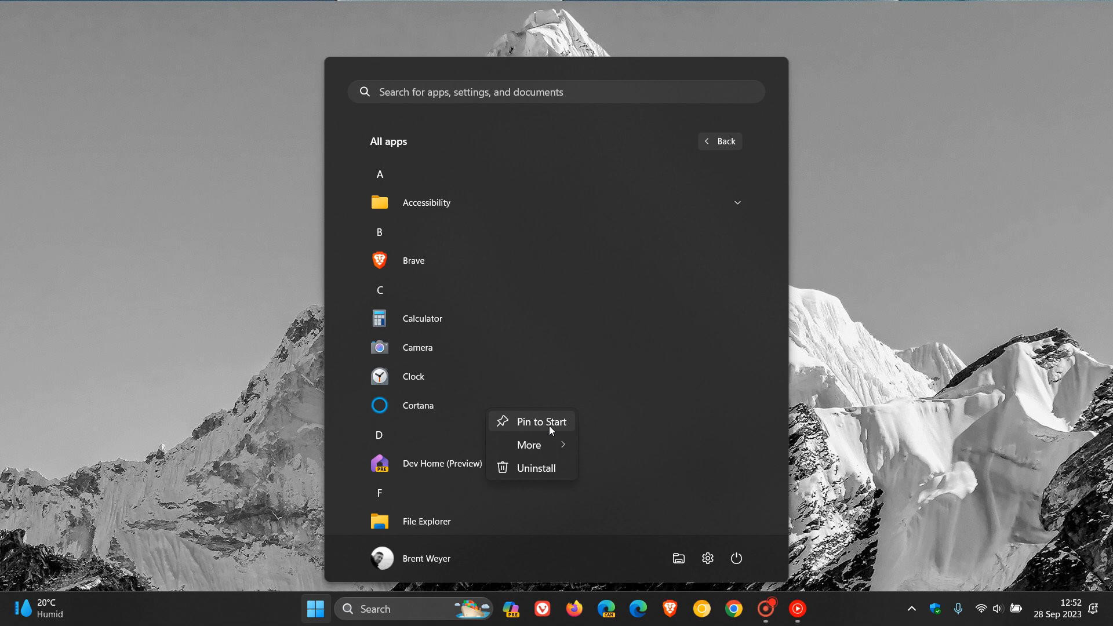
mouse_move(538, 468)
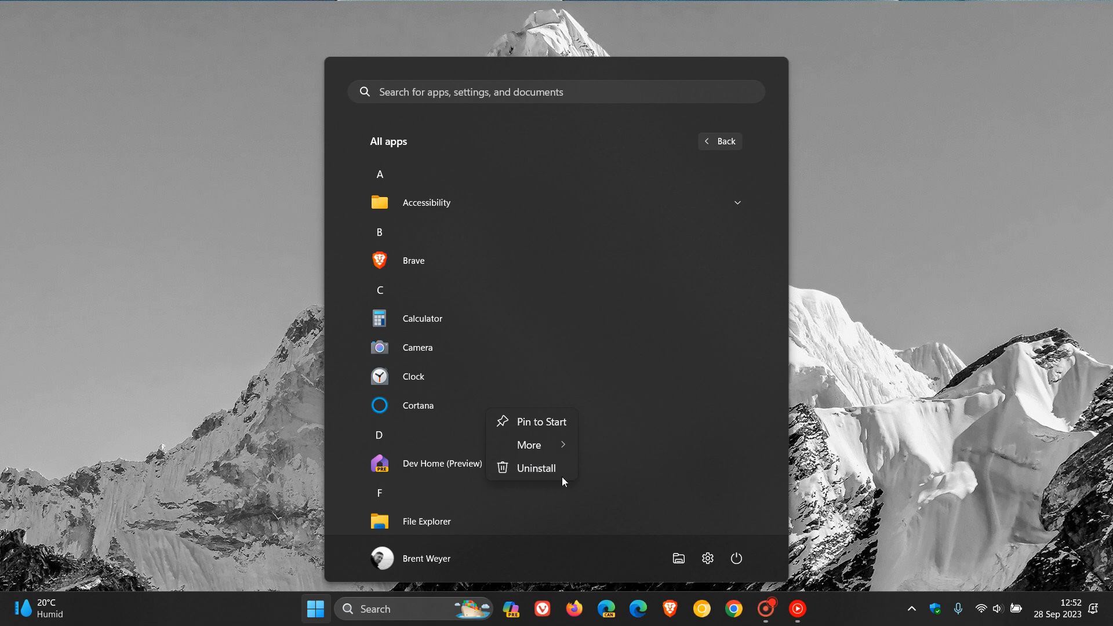
mouse_move(725, 546)
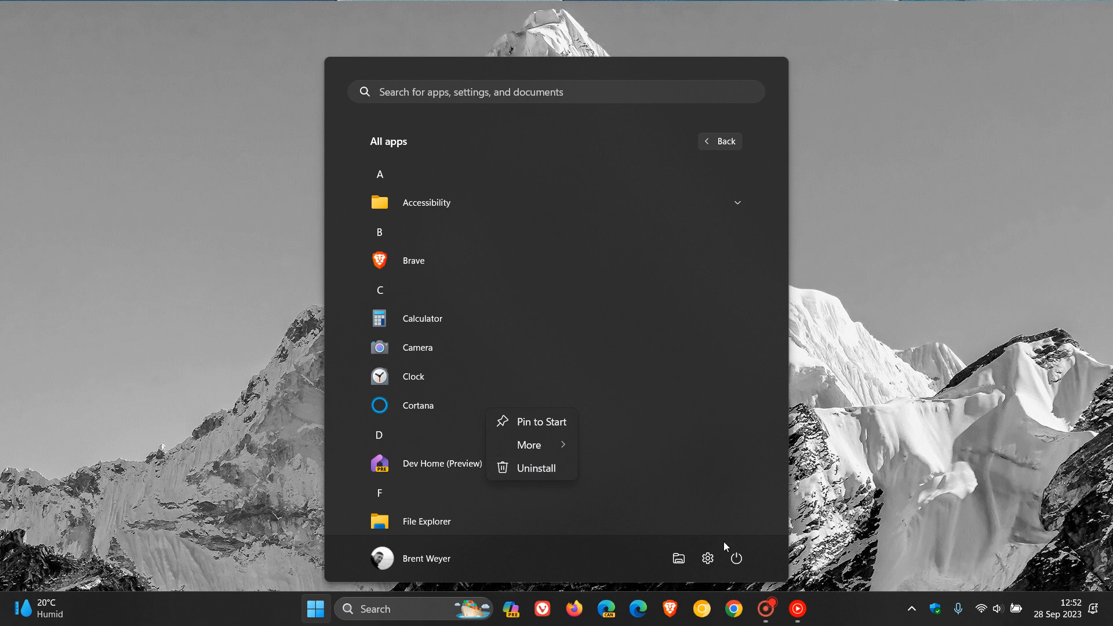
mouse_move(707, 559)
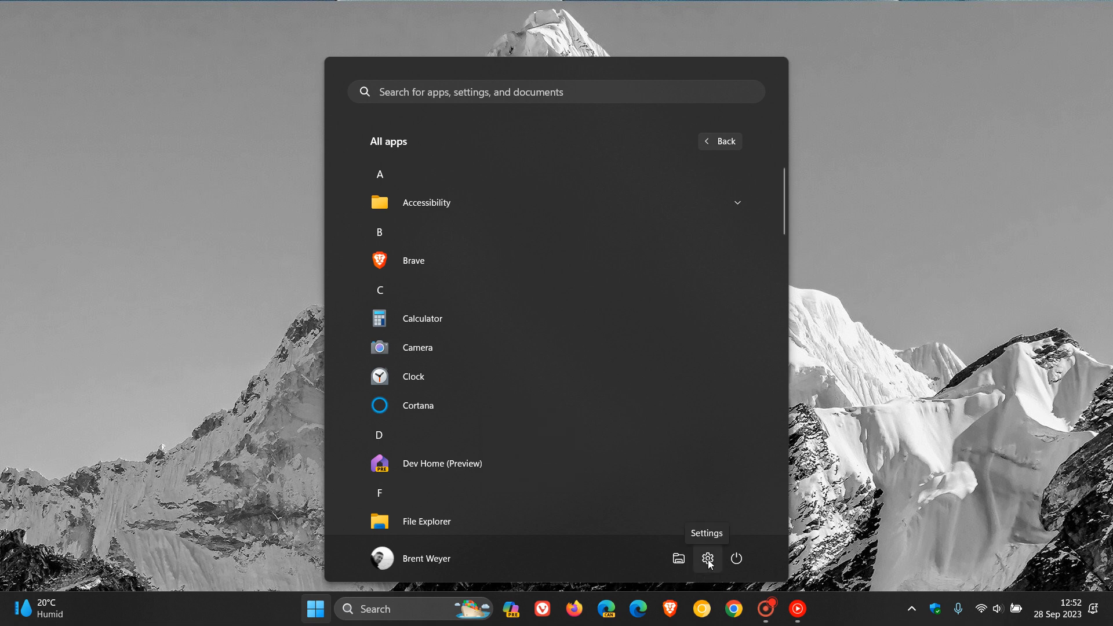
Reveal Cortana's Advanced options, Move and Uninstall in Settings' Installed apps, then close Settings
left_click(707, 559)
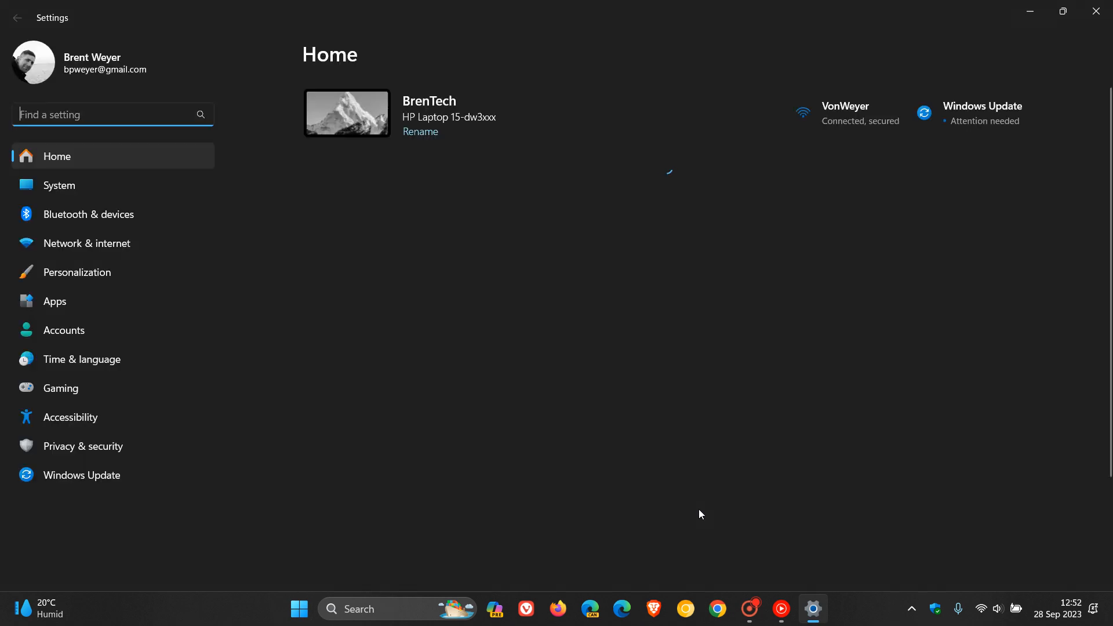
left_click(54, 301)
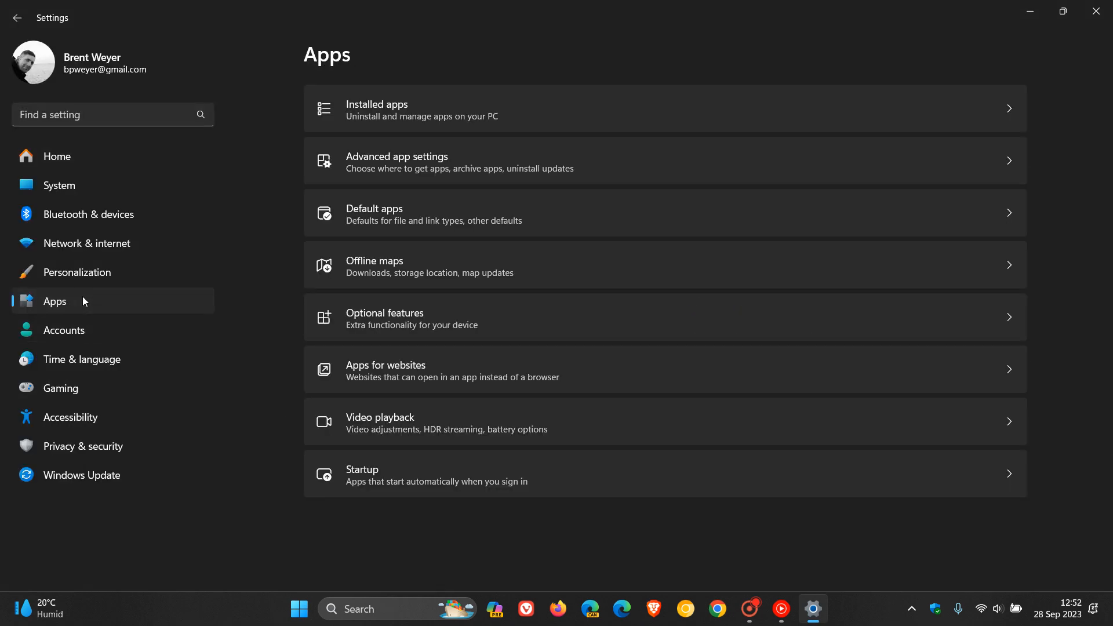
left_click(377, 108)
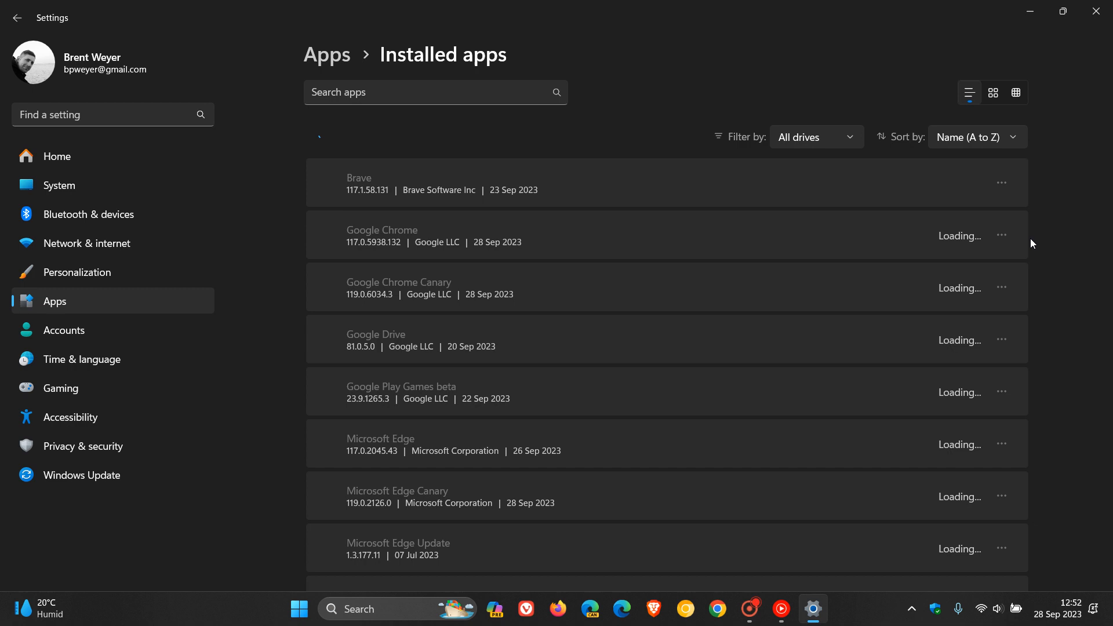
mouse_move(1057, 266)
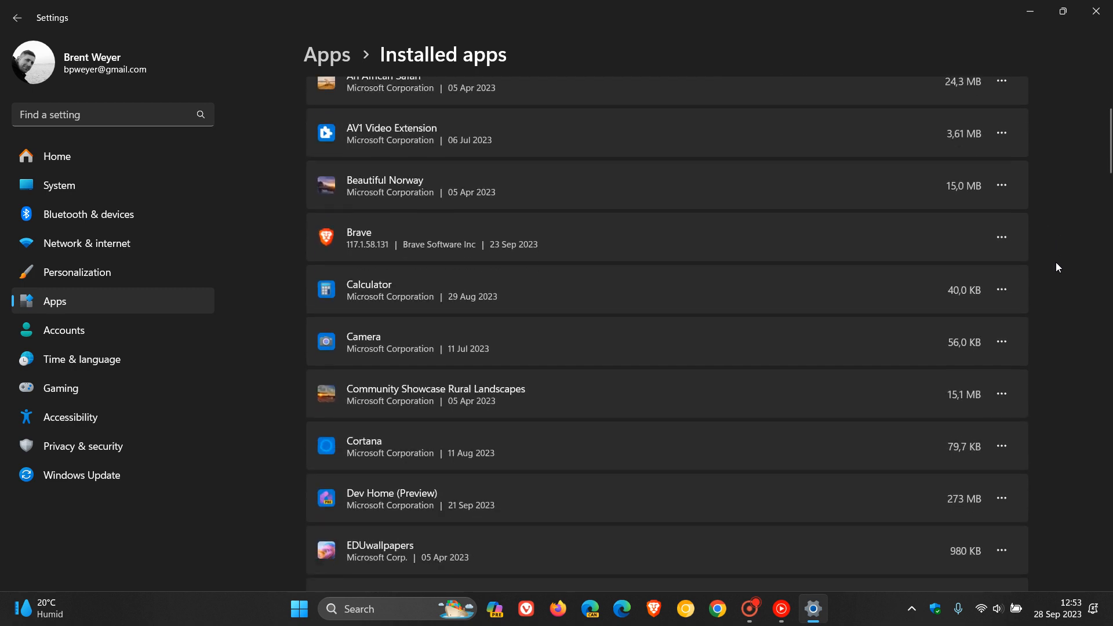
scroll("down", 3)
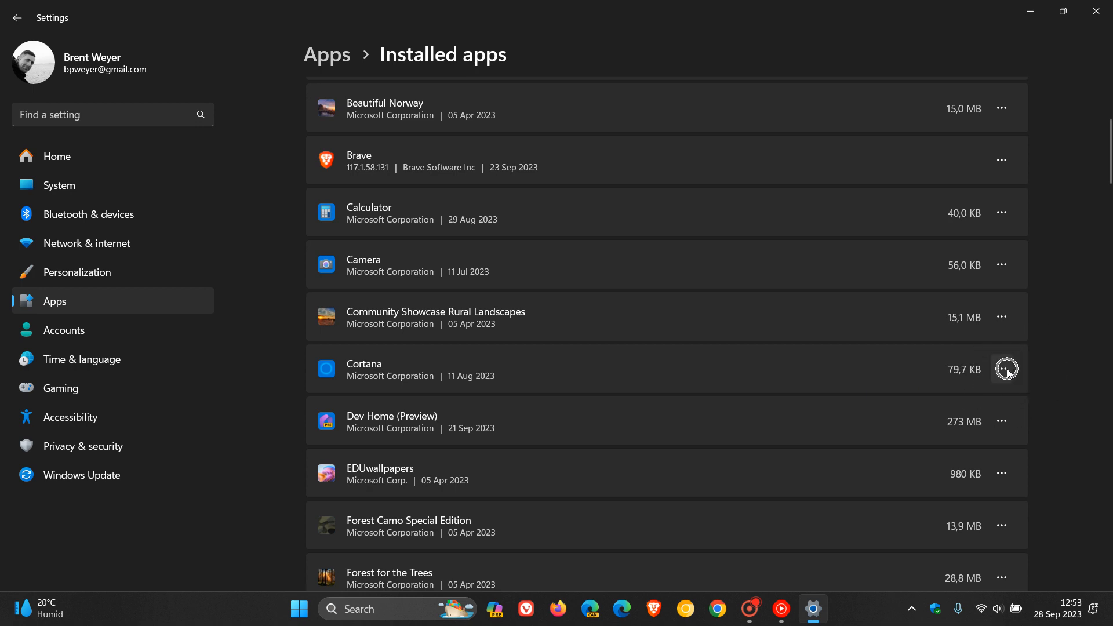
left_click(1005, 369)
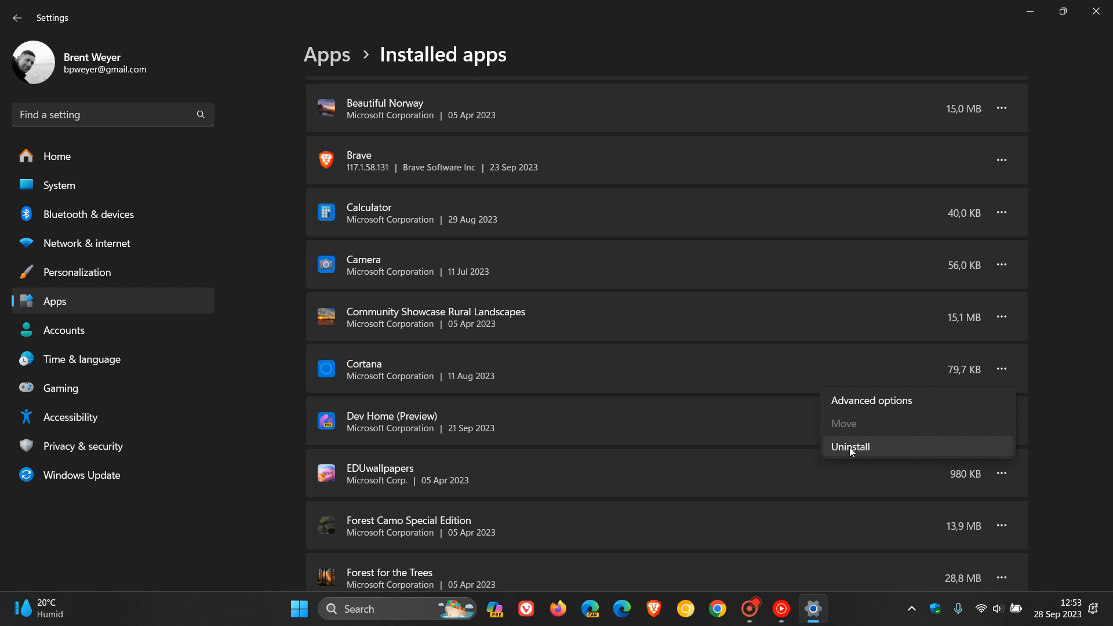
mouse_move(1081, 233)
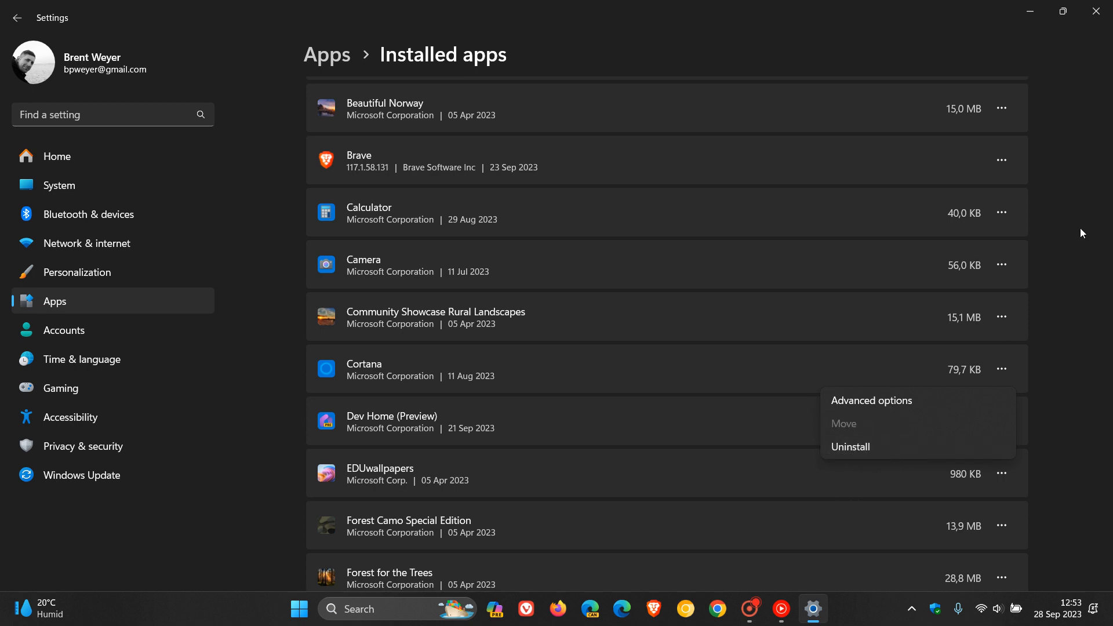
mouse_move(1096, 13)
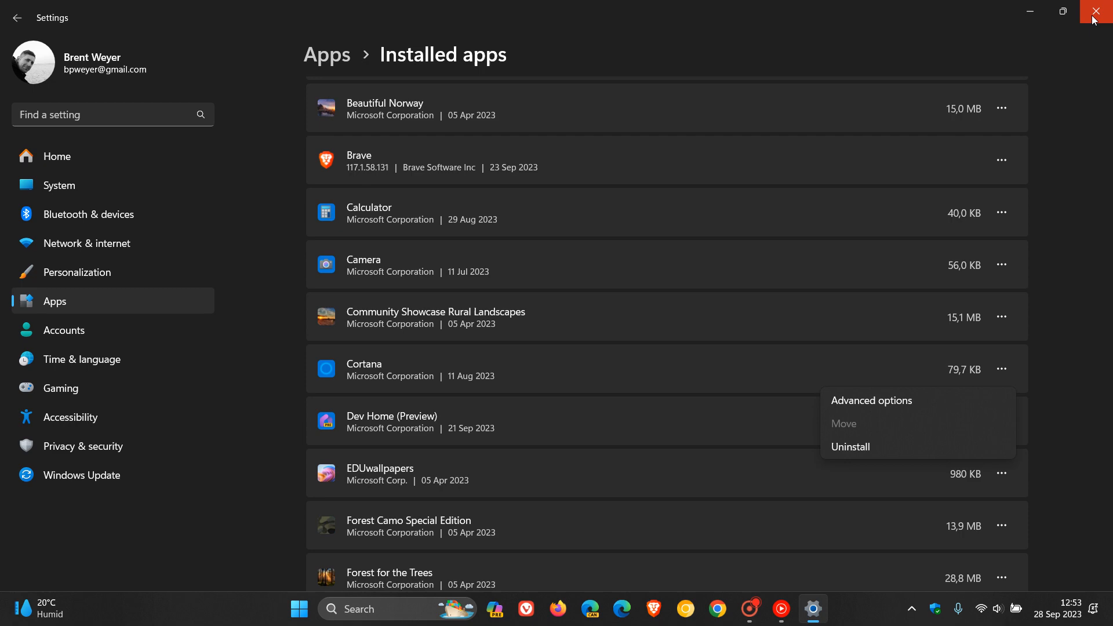
mouse_move(1098, 13)
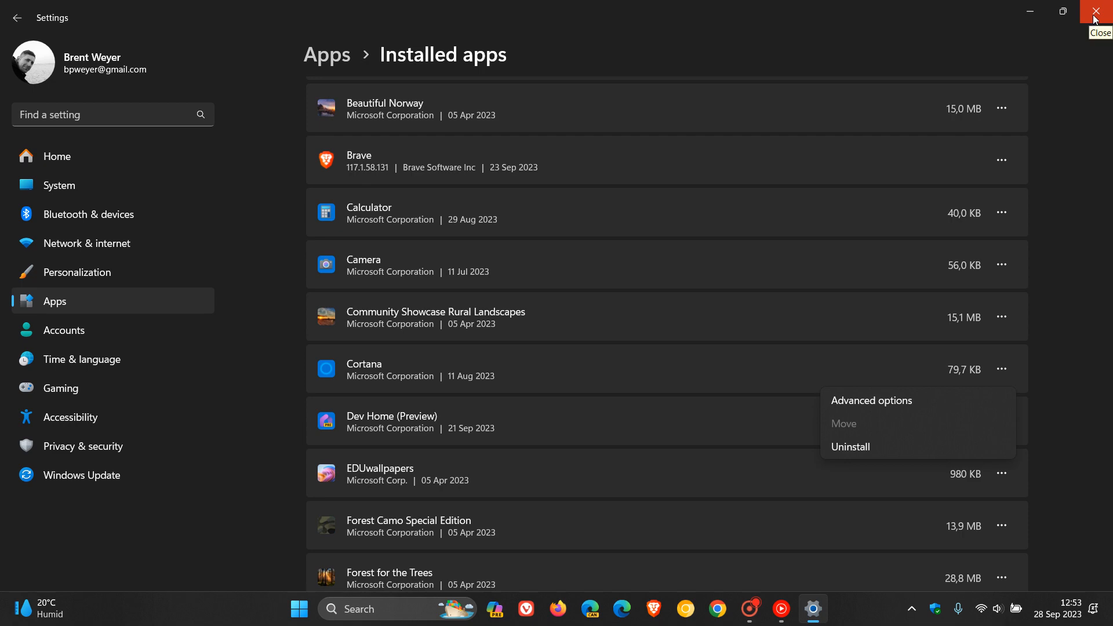
left_click(1100, 11)
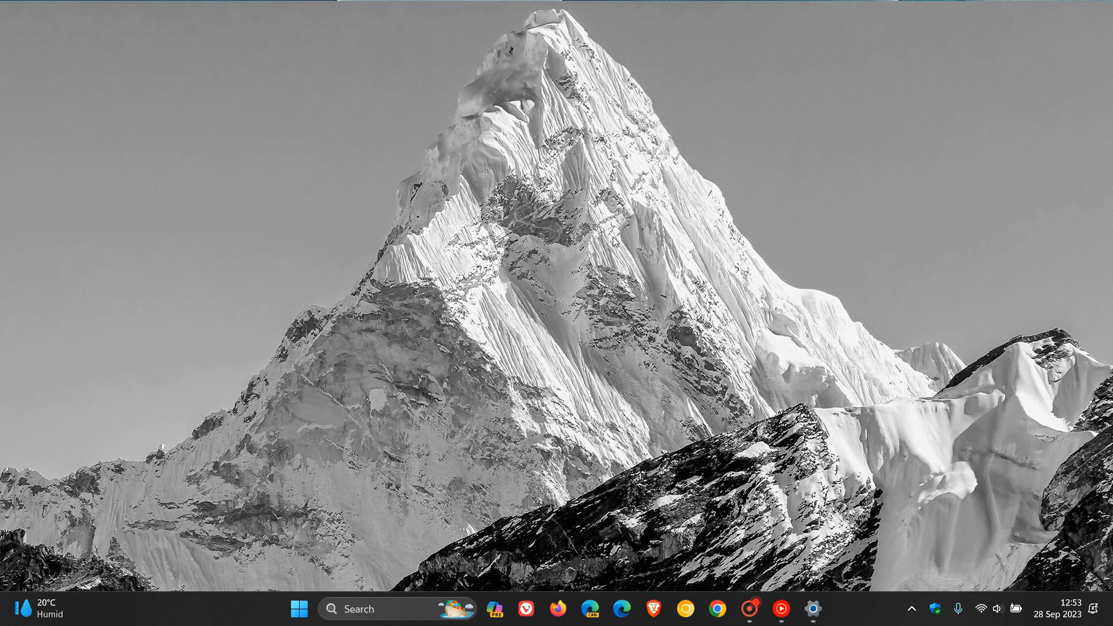
mouse_move(634, 177)
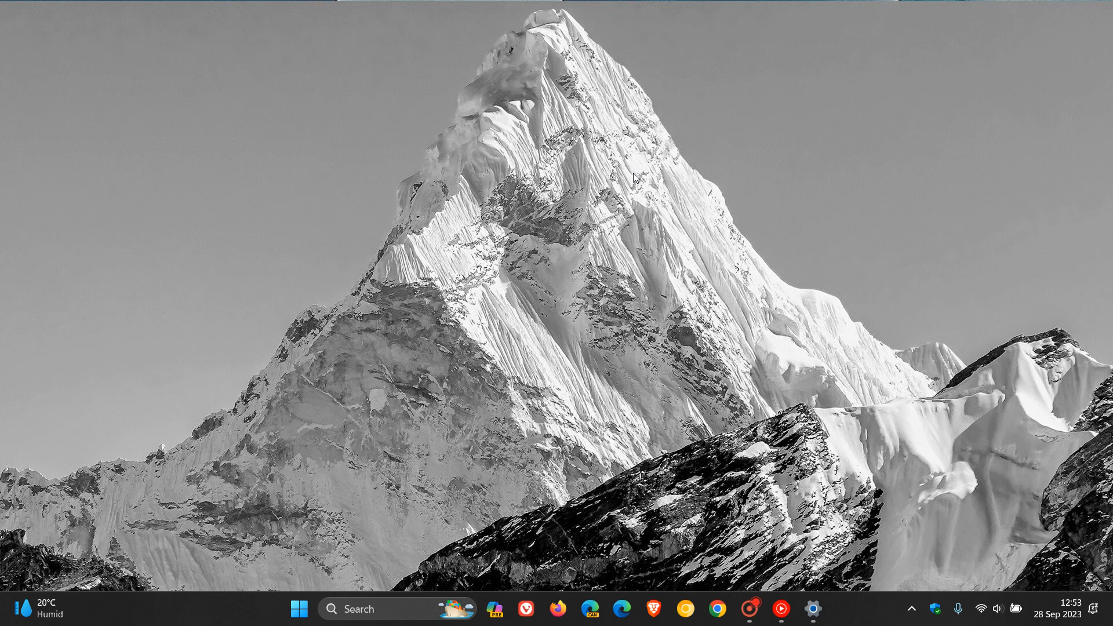
mouse_move(631, 205)
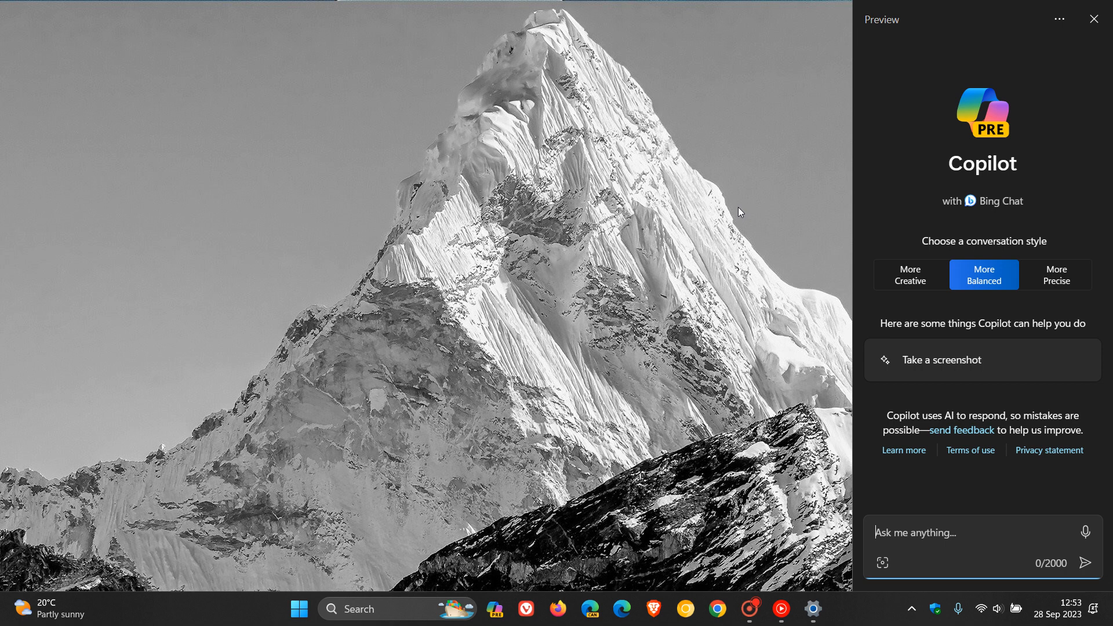
mouse_move(1038, 76)
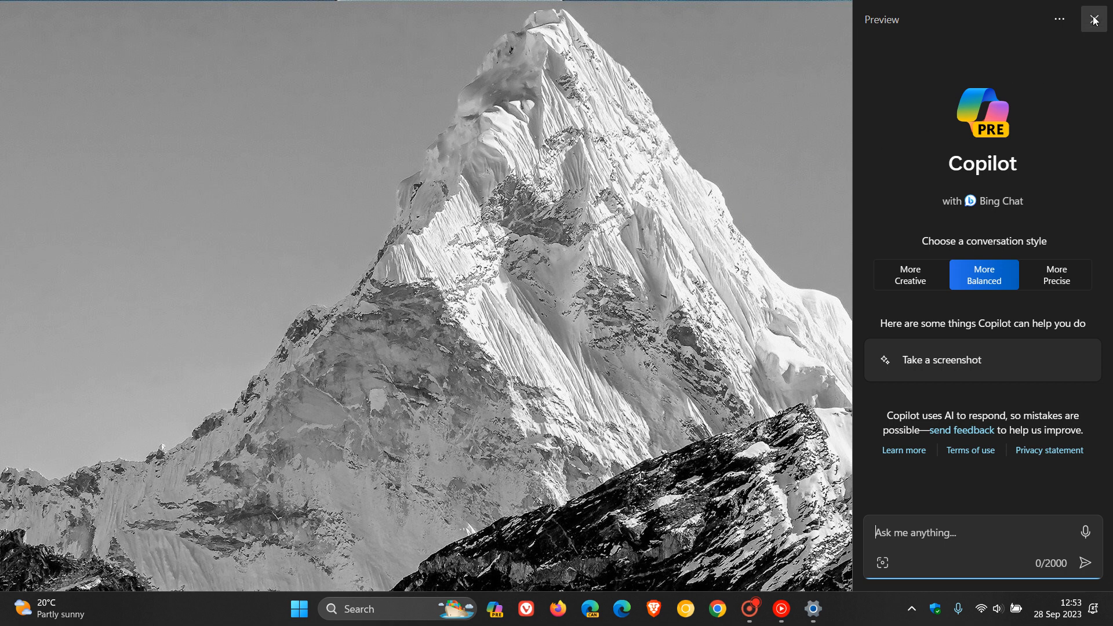
left_click(1093, 19)
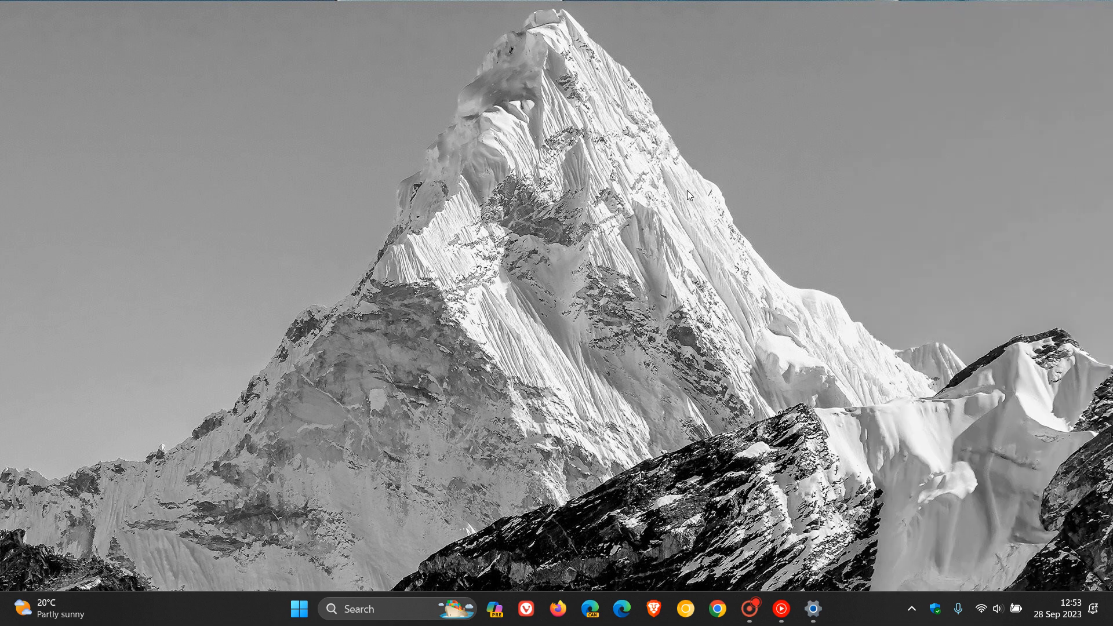
mouse_move(707, 166)
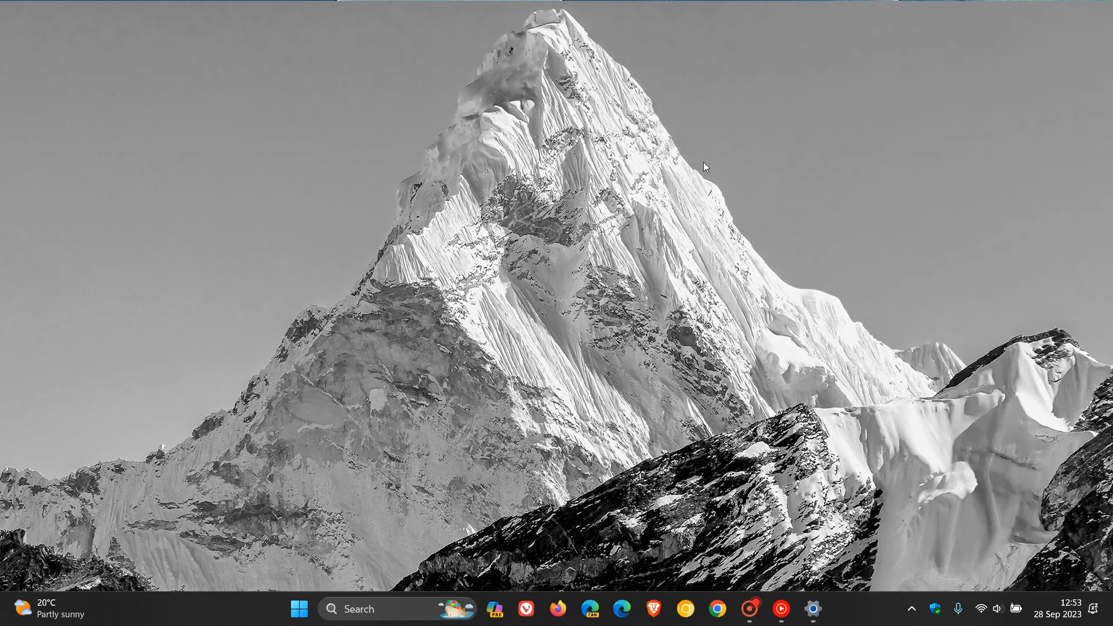
mouse_move(639, 521)
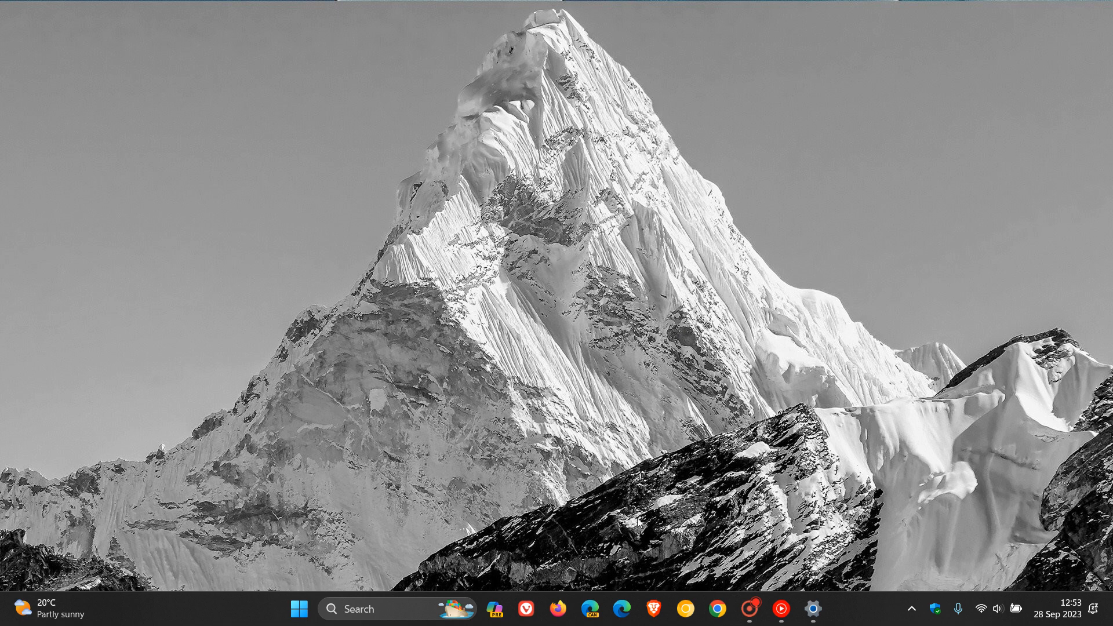
Launch Microsoft Edge from the taskbar and bring its window back into view
left_click(620, 609)
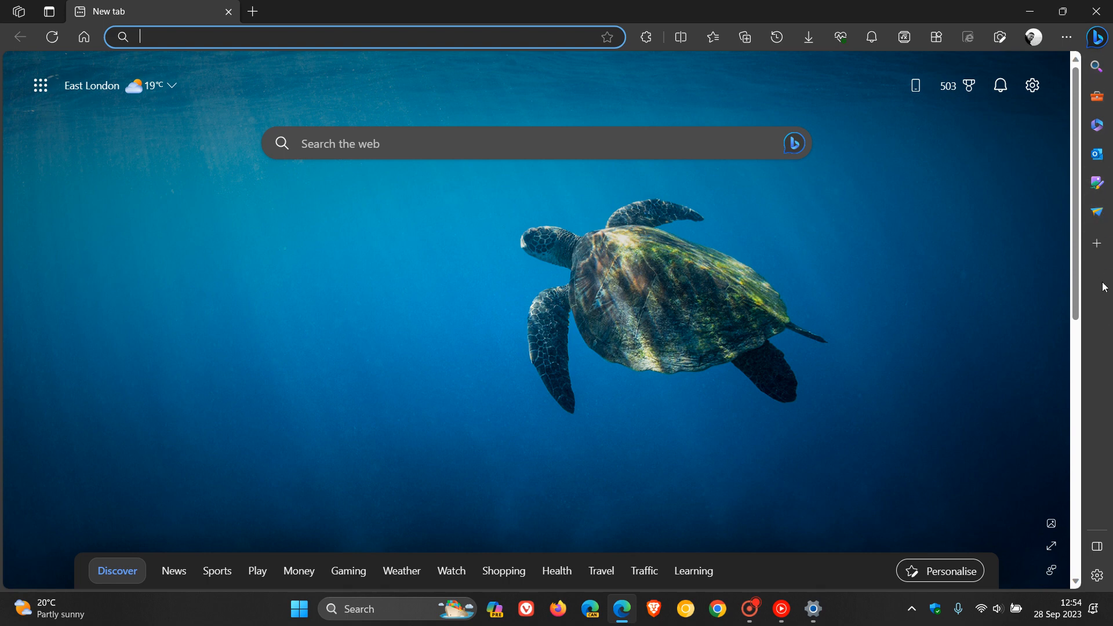
mouse_move(1096, 154)
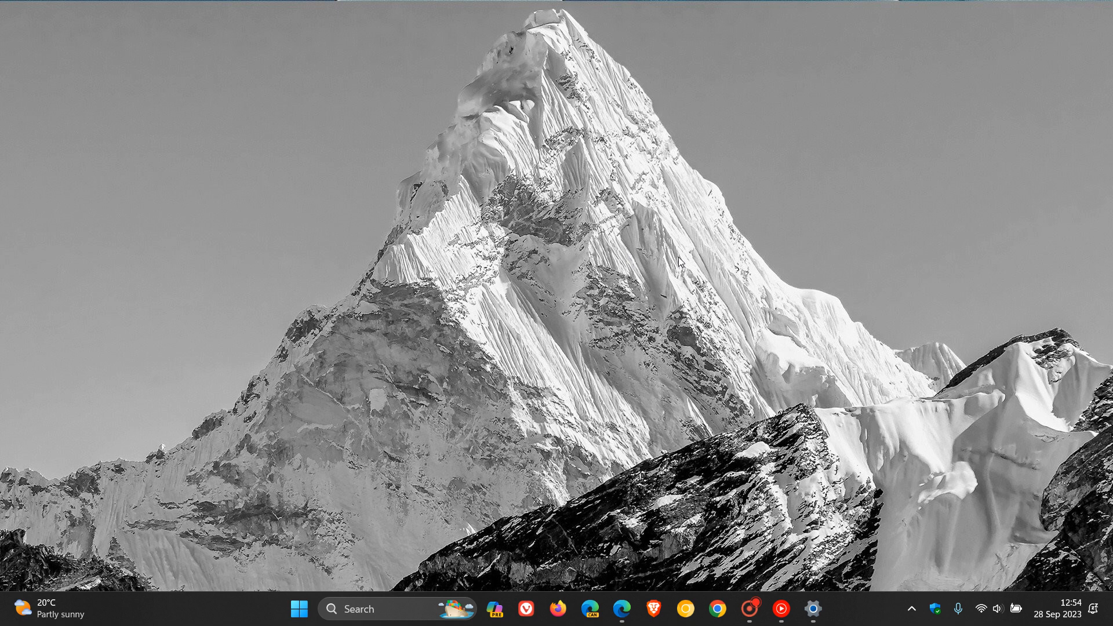
mouse_move(627, 597)
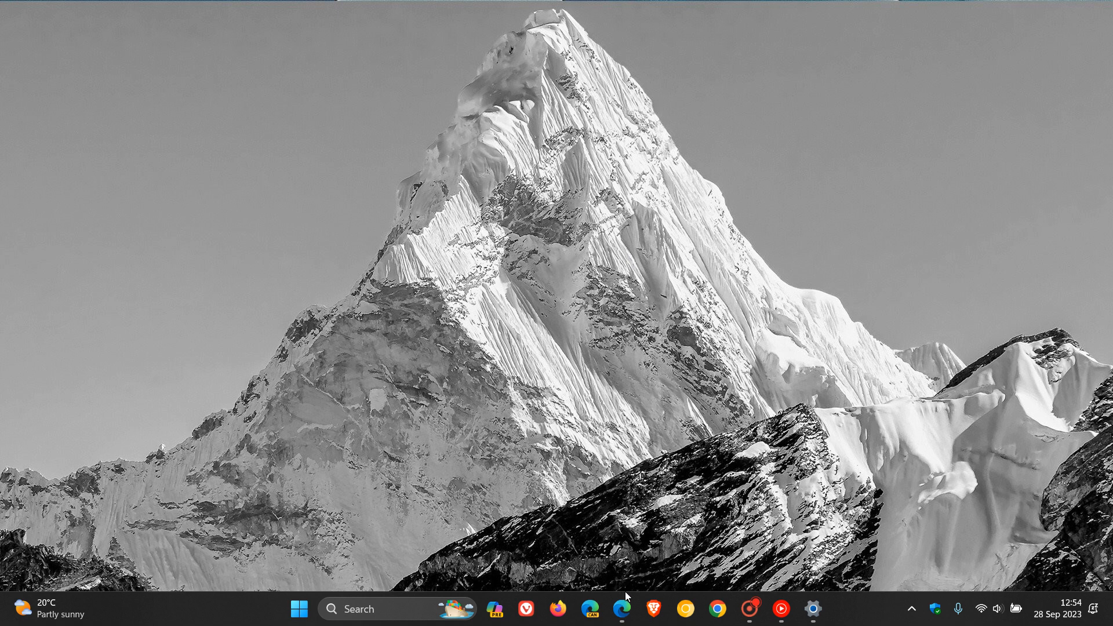
left_click(622, 609)
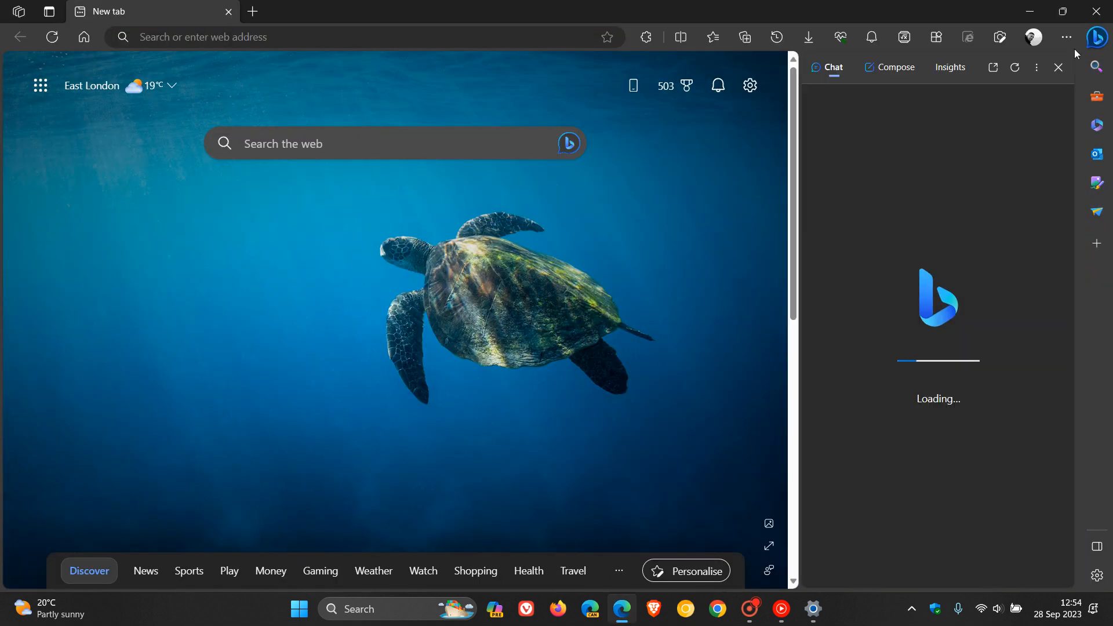